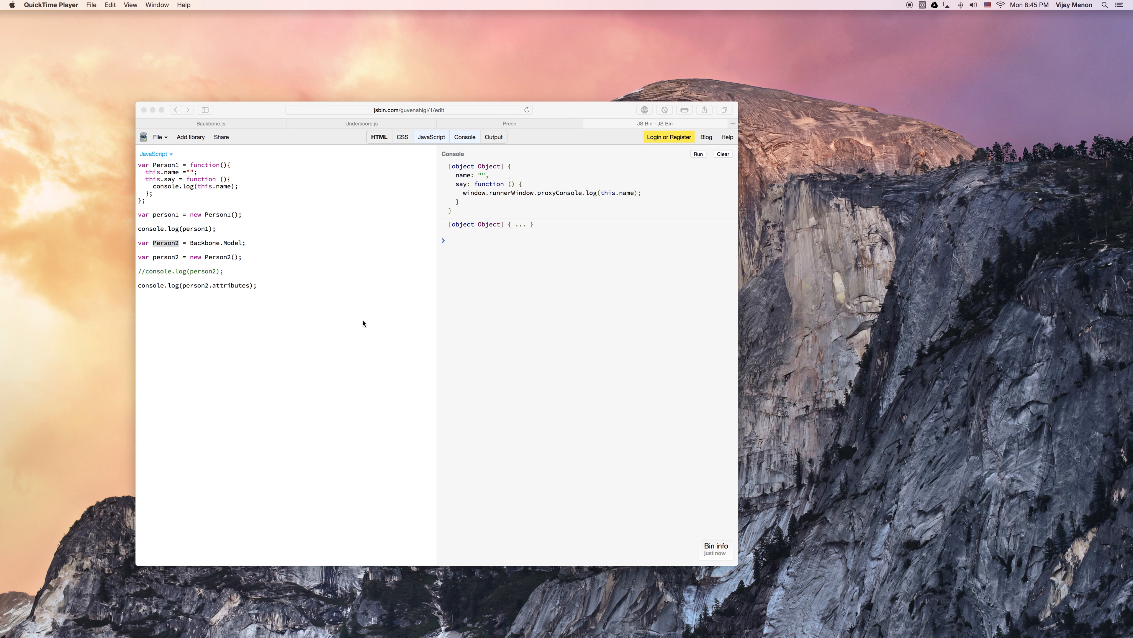
mouse_move(226, 223)
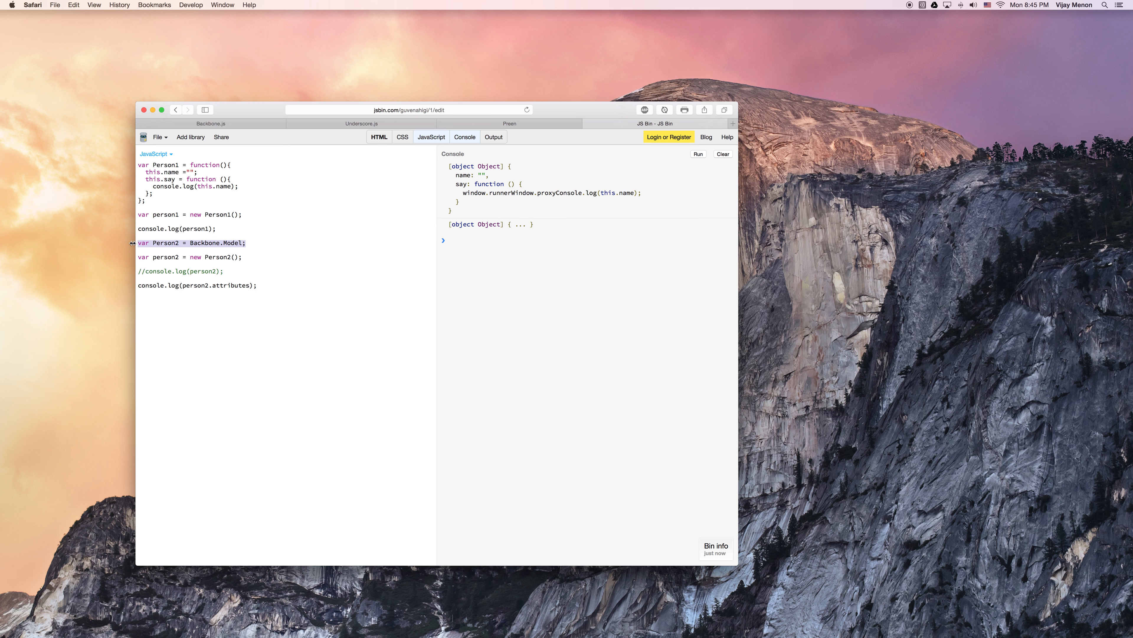
mouse_move(277, 272)
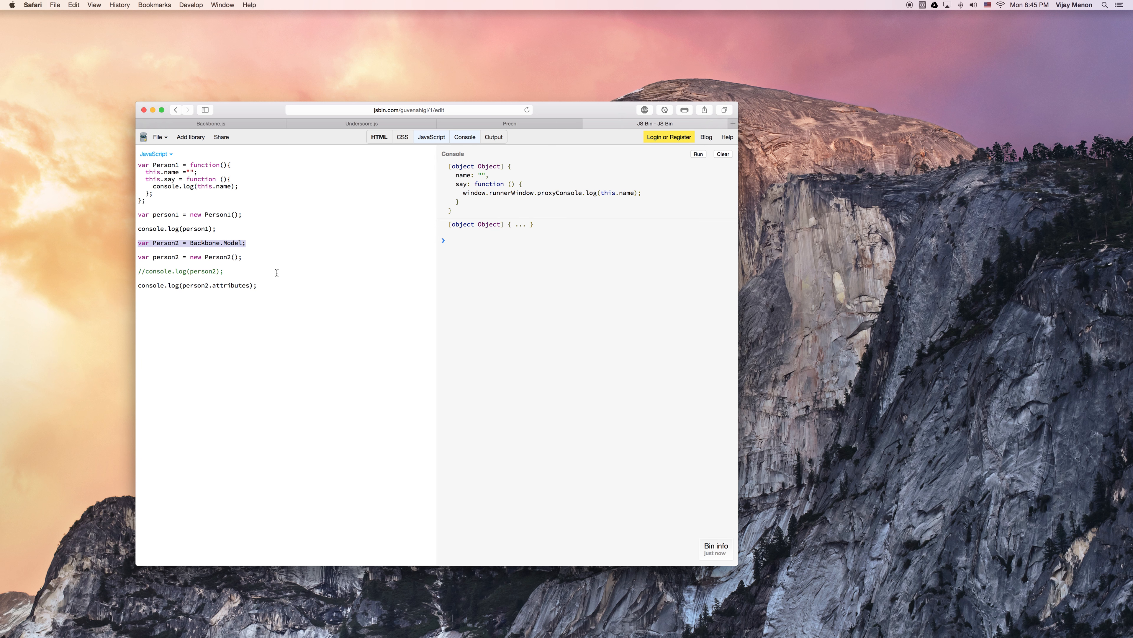
Step: Reduce the script to var Person = Backbone.Model.extend;, typing 'vijay' and commenting out the old lines
left_click(186, 284)
type(".e")
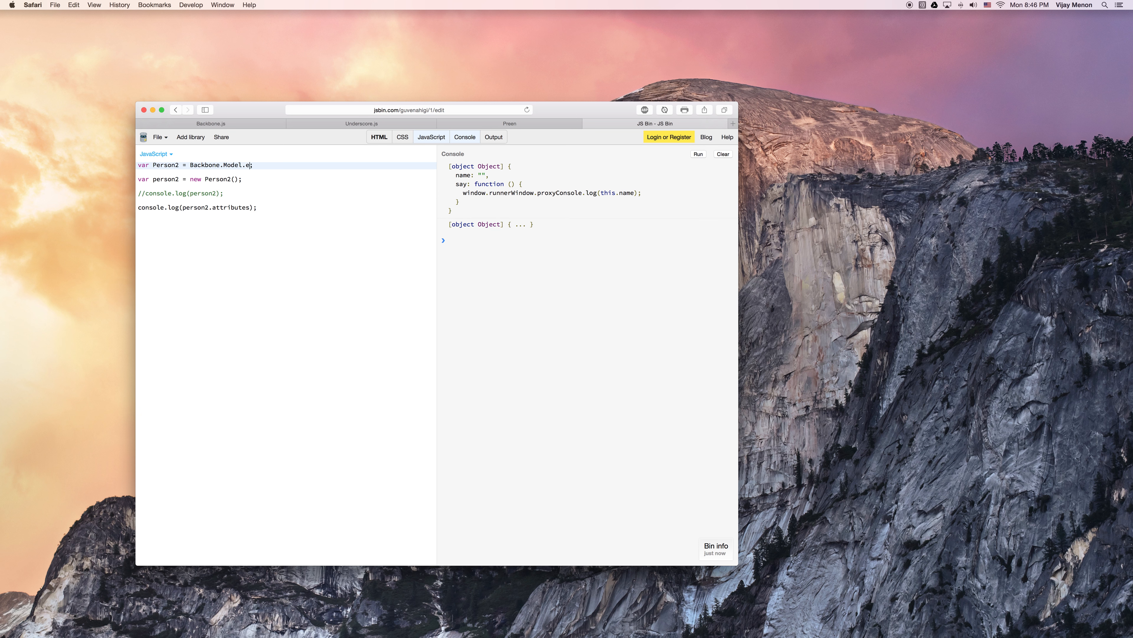
type("xtend")
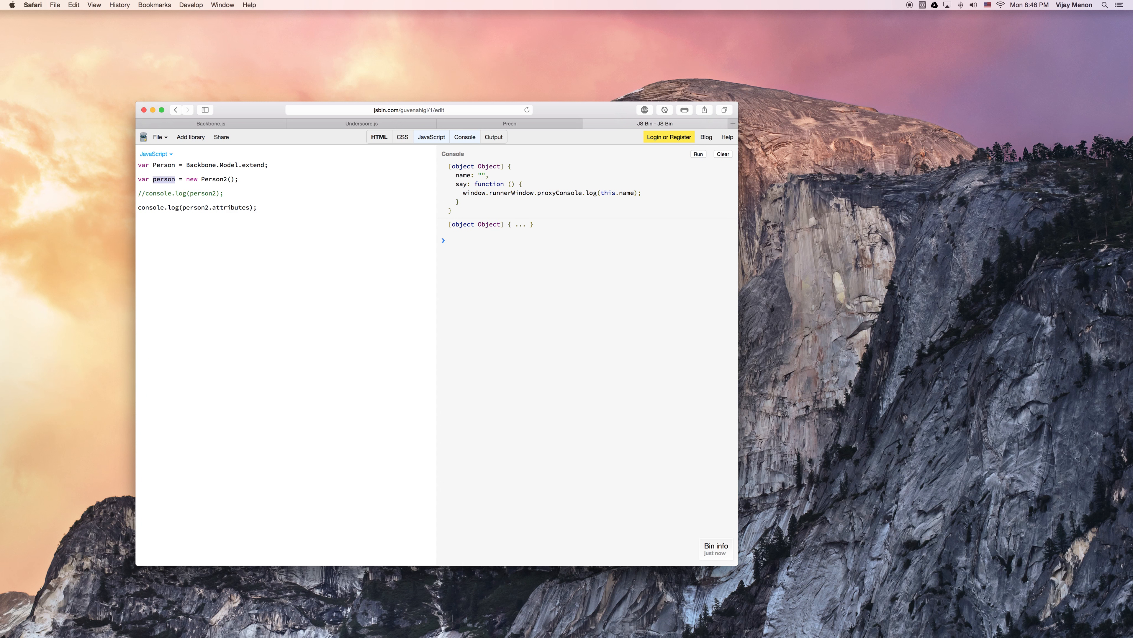
type("vijay")
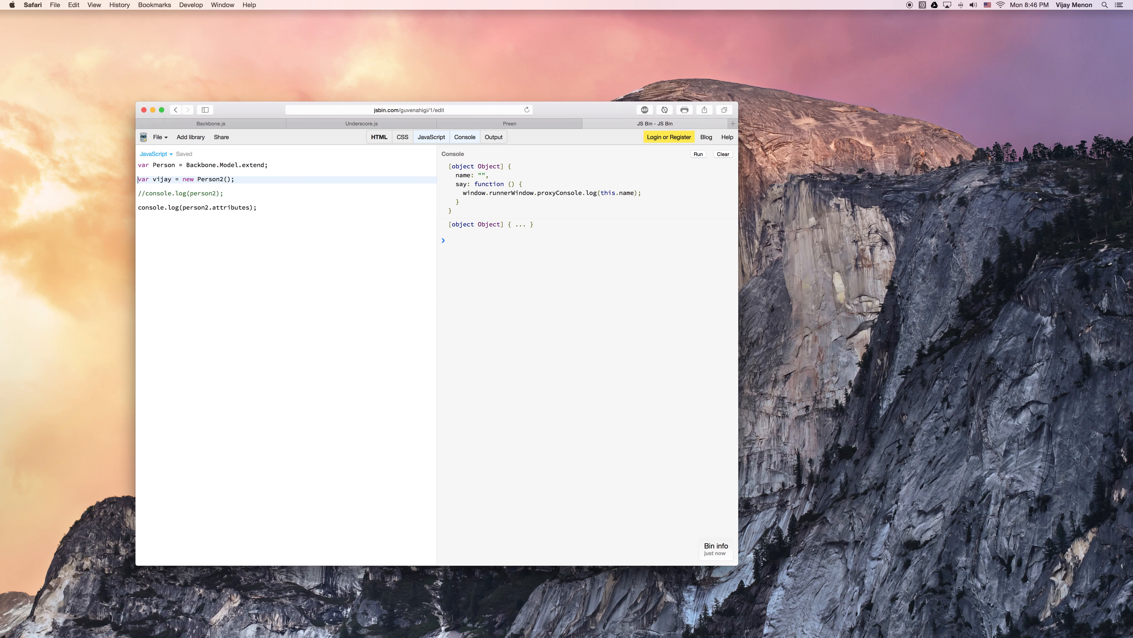
type("//")
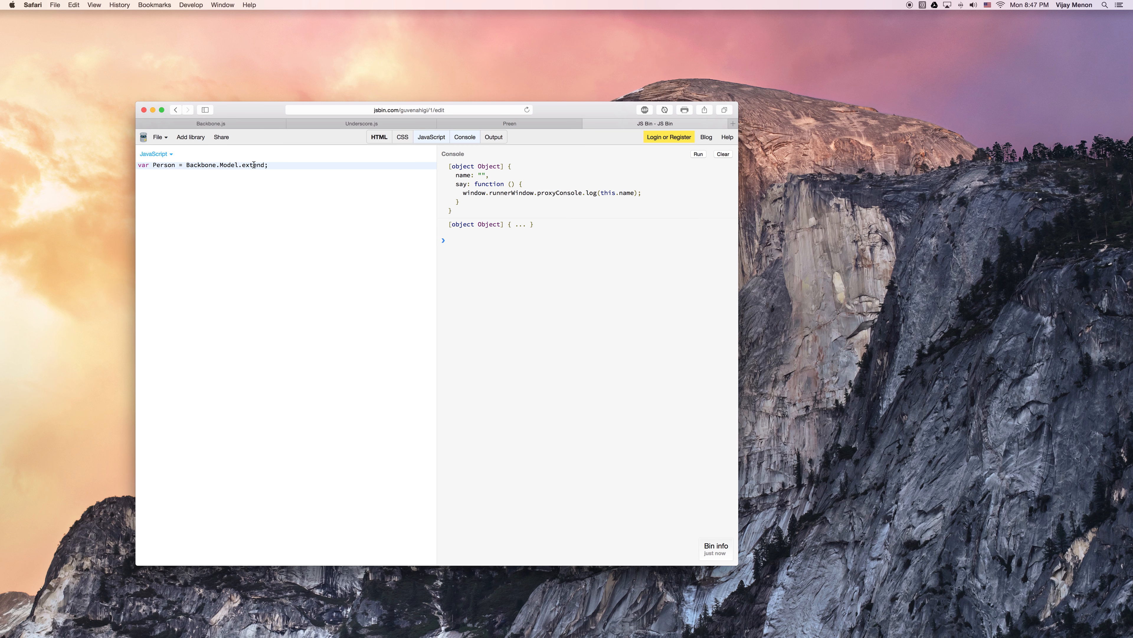
mouse_move(325, 125)
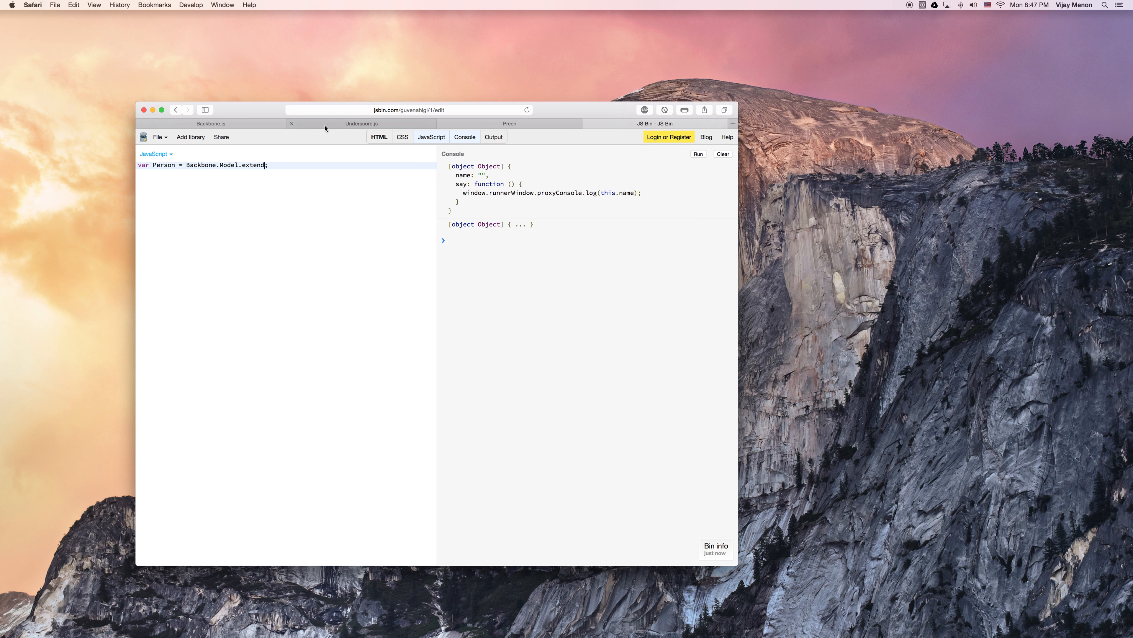
Step: Look up the _.extend(destination, *sources) entry in the Underscore.js documentation
left_click(360, 122)
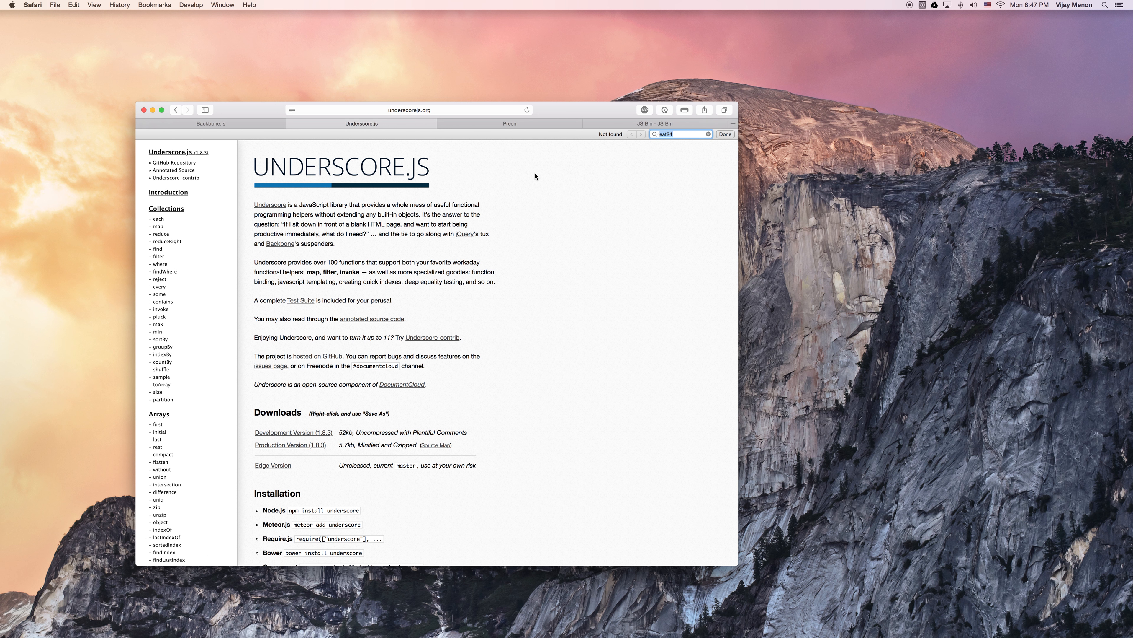
type("unders")
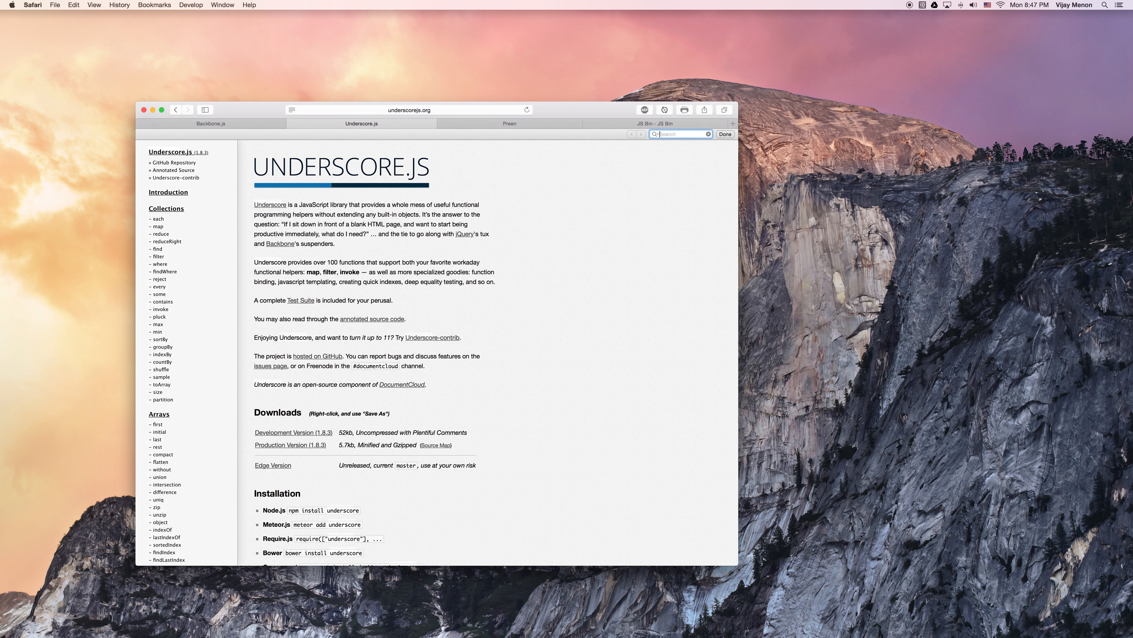
type("extend")
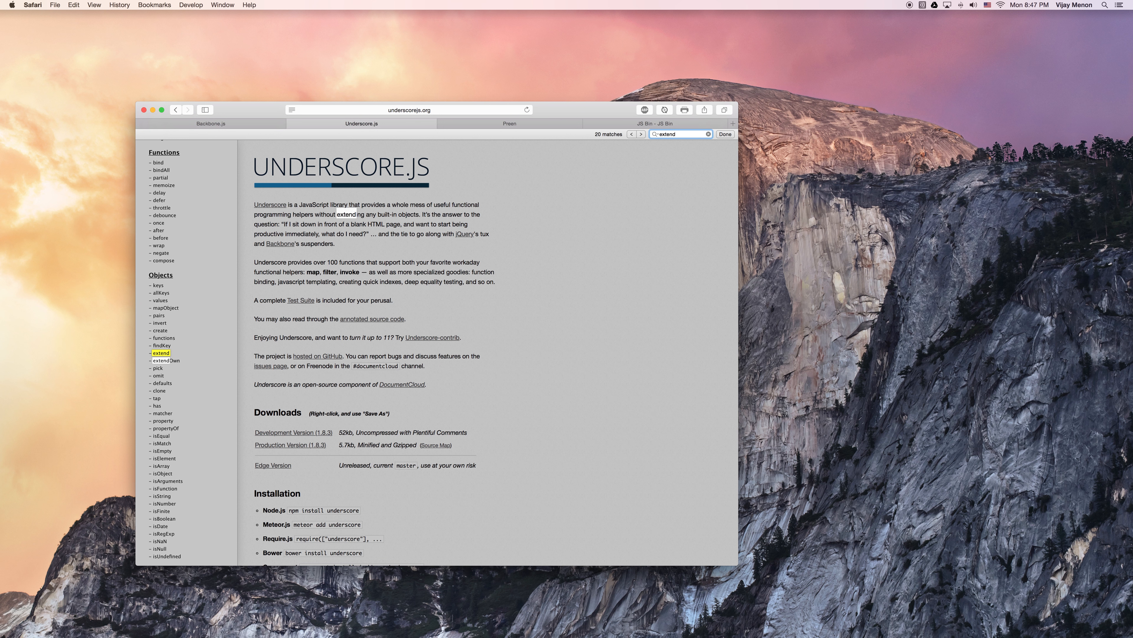
left_click(160, 353)
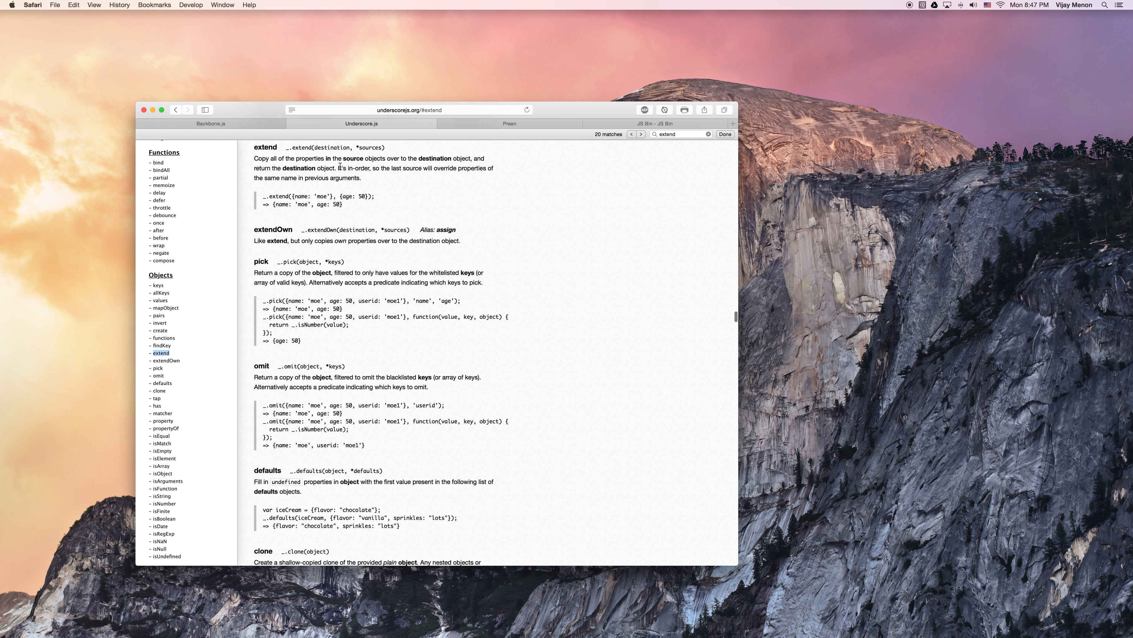
mouse_move(281, 150)
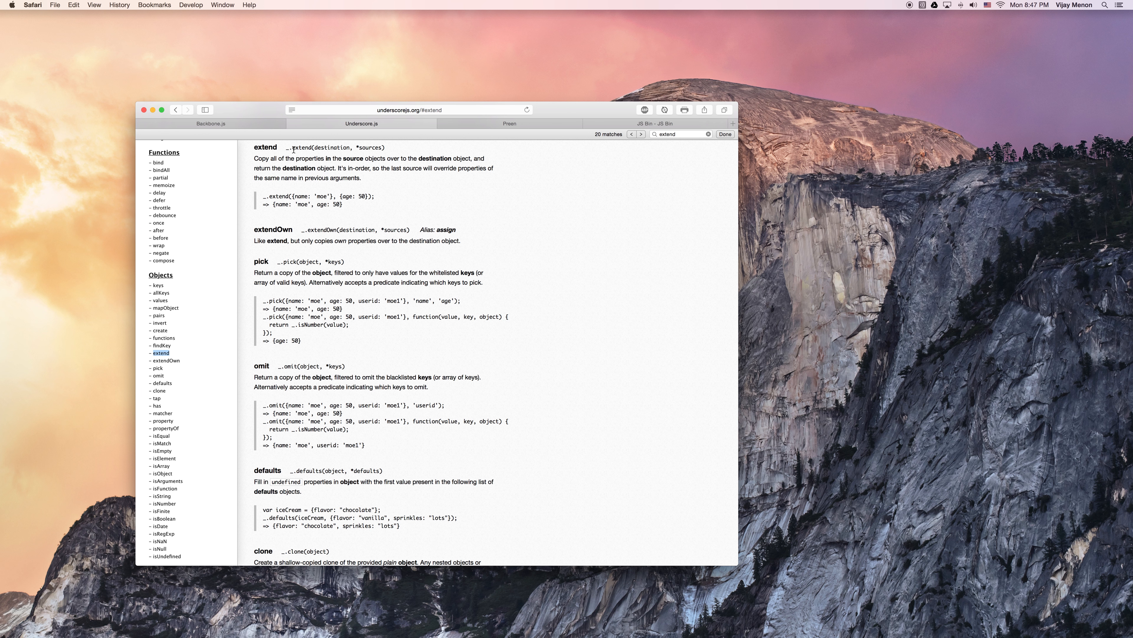
Step: Switch to the Backbone.js documentation and back to the Underscore extend entry
left_click(207, 122)
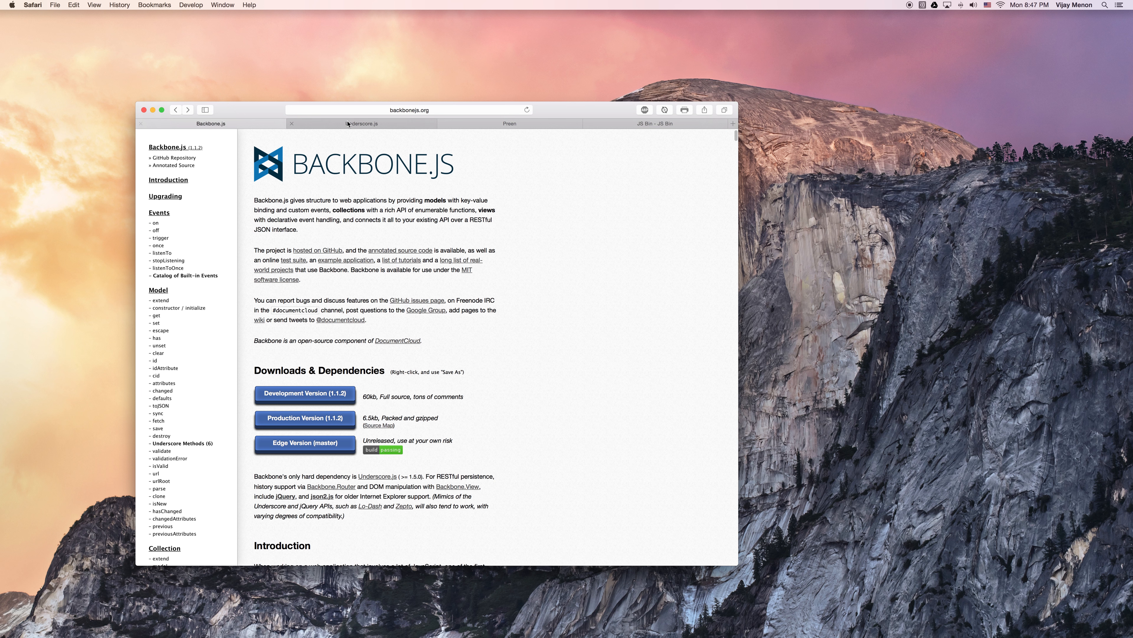
left_click(361, 122)
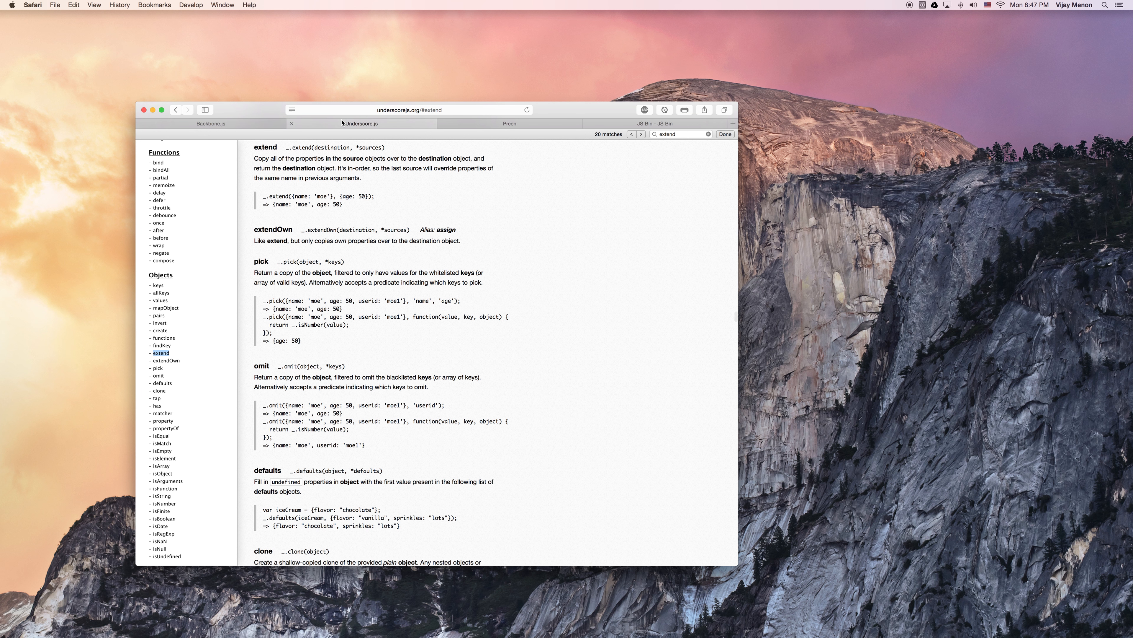
mouse_move(293, 175)
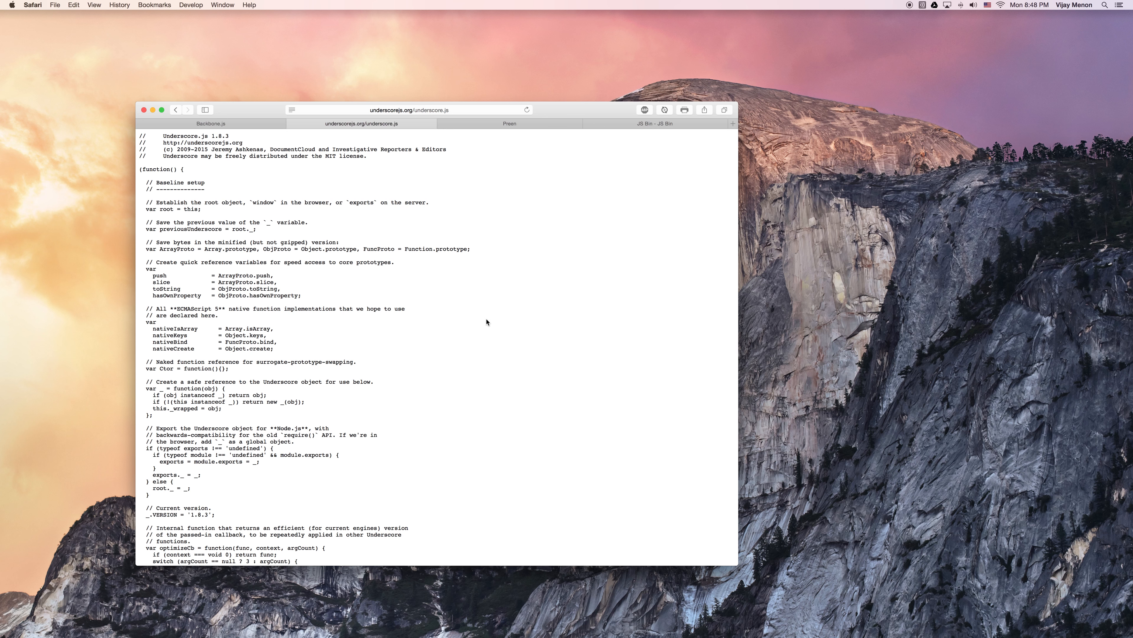
mouse_move(689, 158)
type("extend")
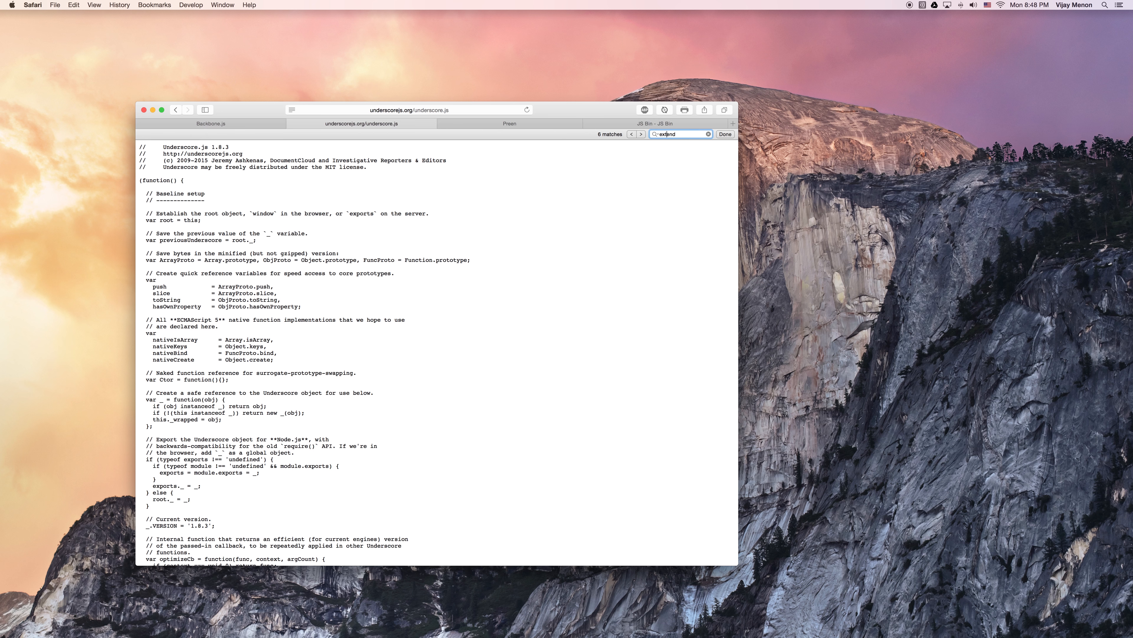
Step: Find the _.extend definition in the source and select createAssigner to look it up
left_click(641, 134)
type("_.")
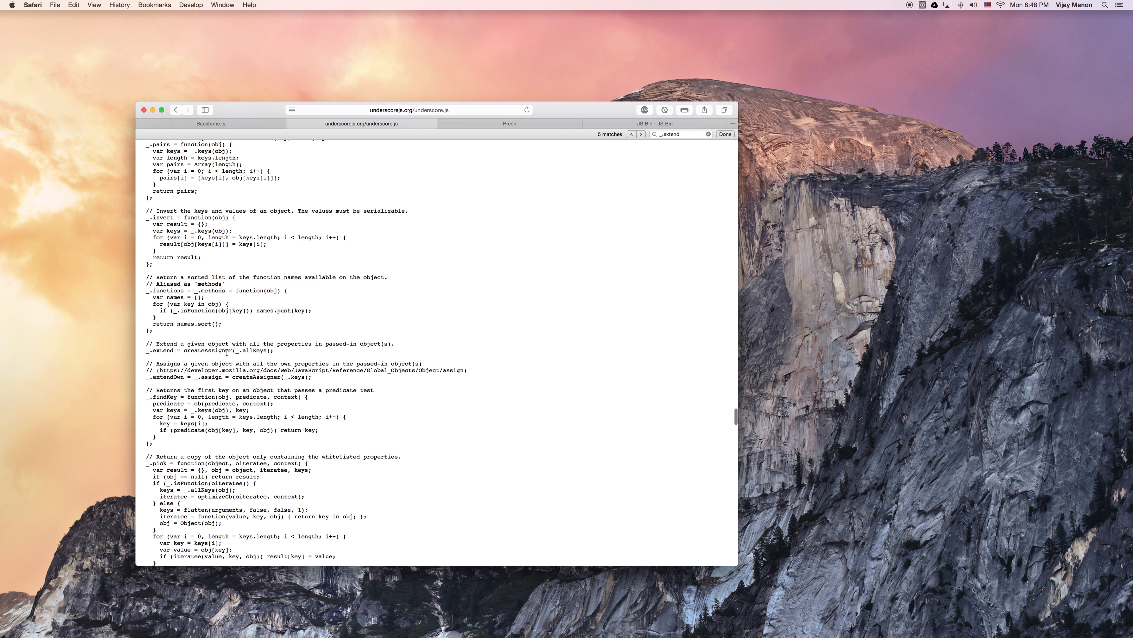
scroll("down", 3)
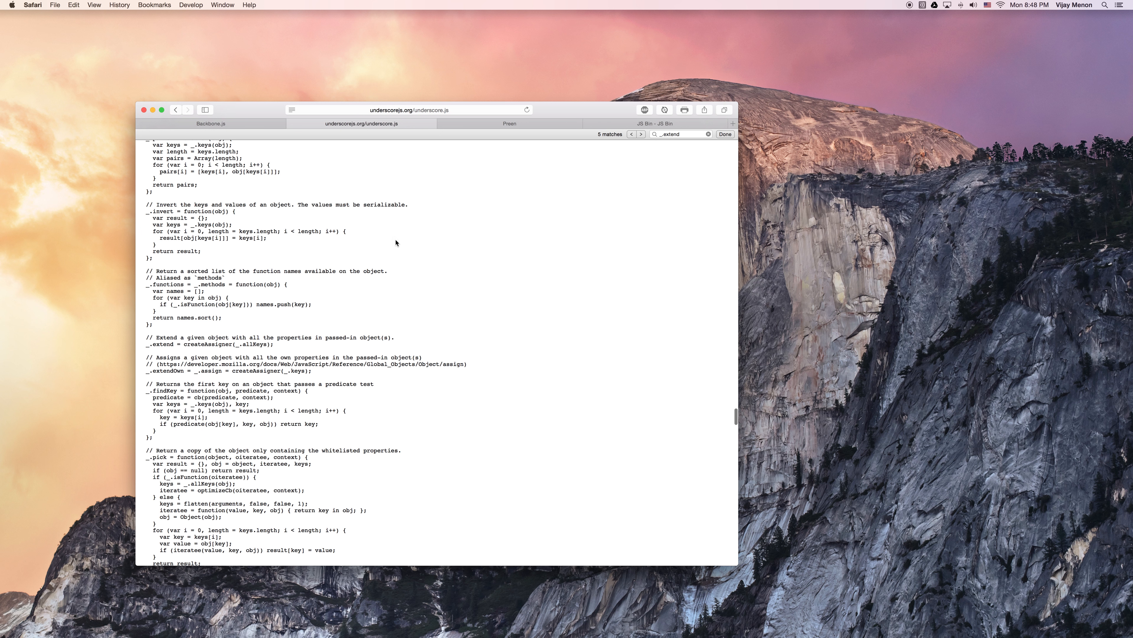
mouse_move(630, 193)
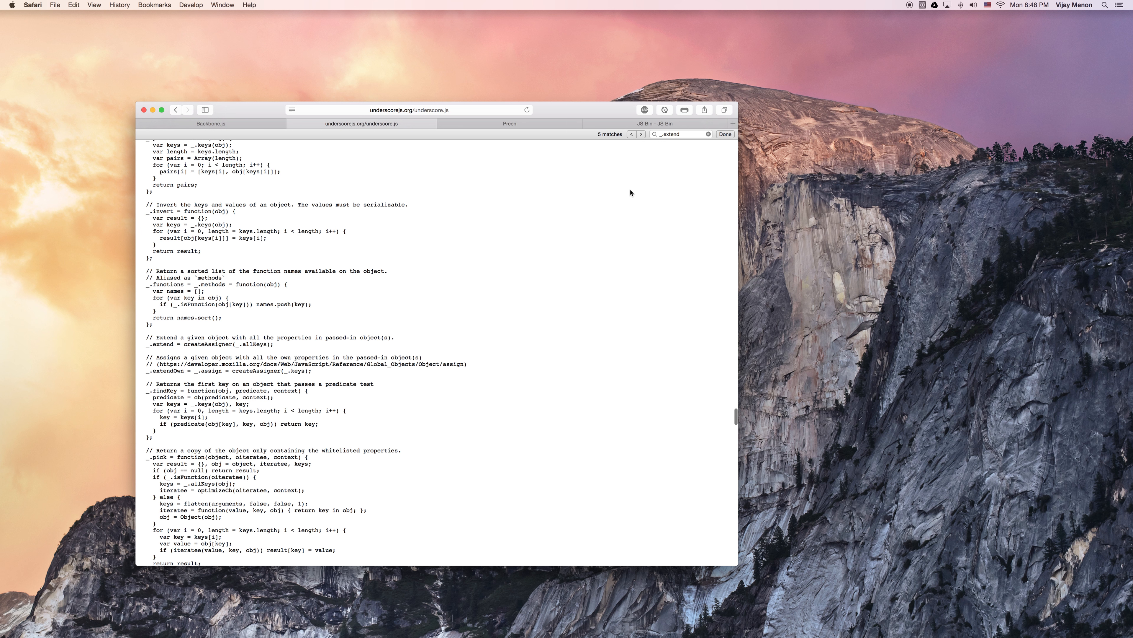
type("creat")
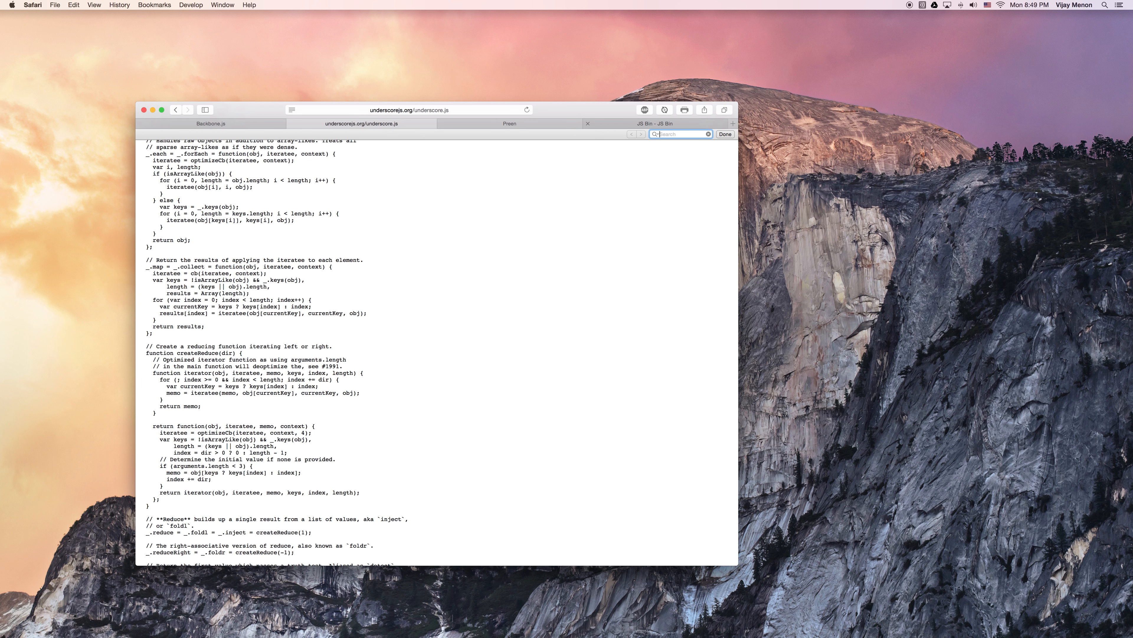
type("_.extend")
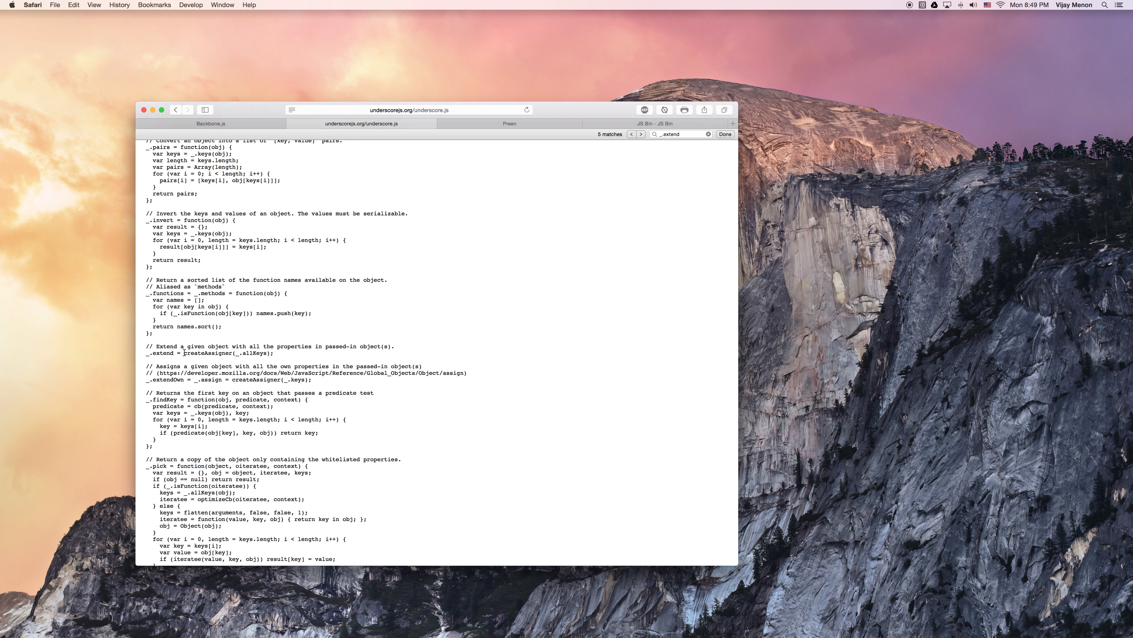
double_click(207, 353)
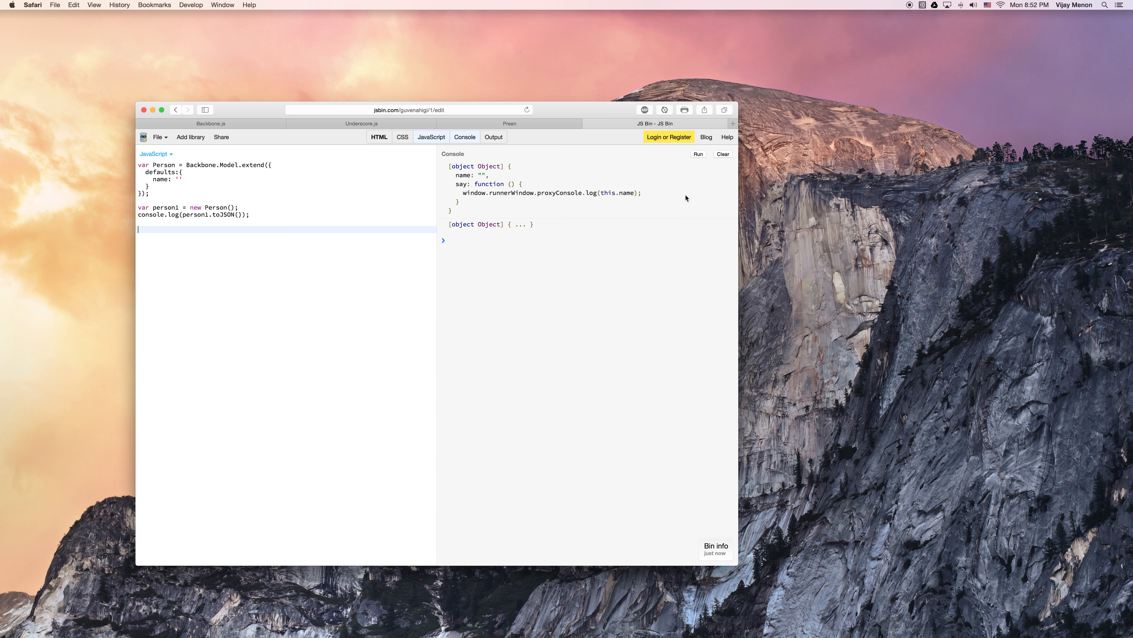
Step: Rerun the Person script so the console logs person1's JSON afresh
left_click(722, 154)
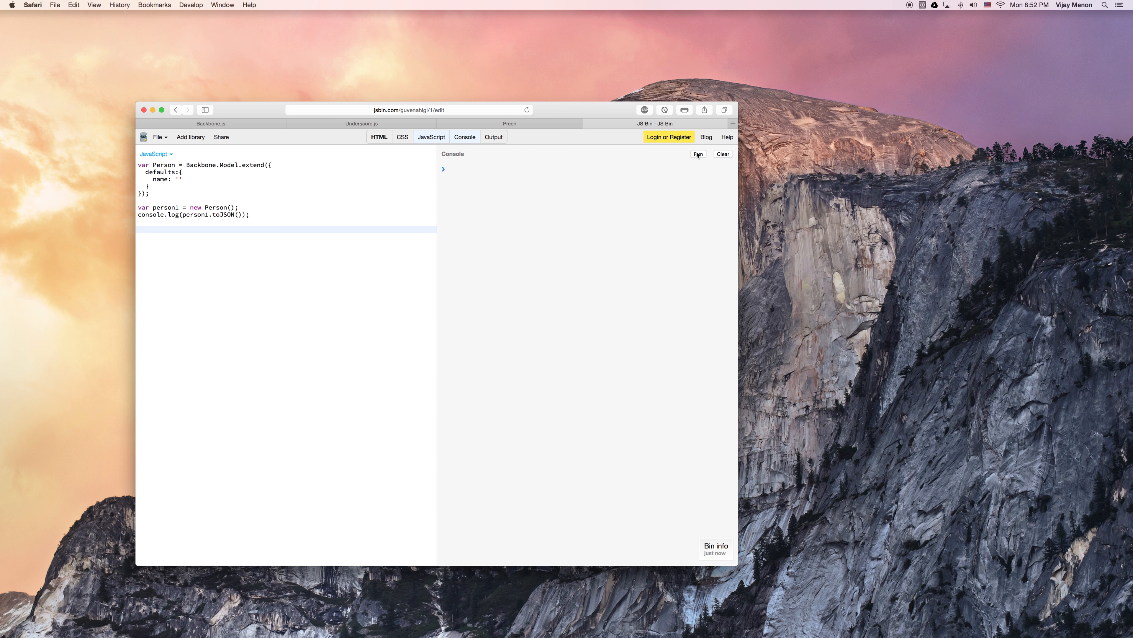